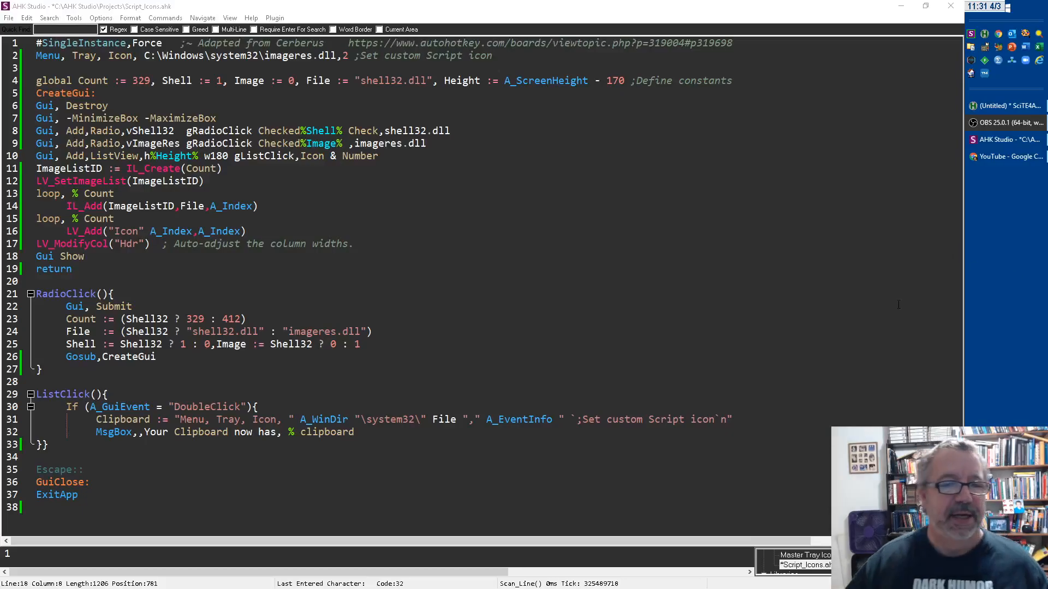
mouse_move(889, 301)
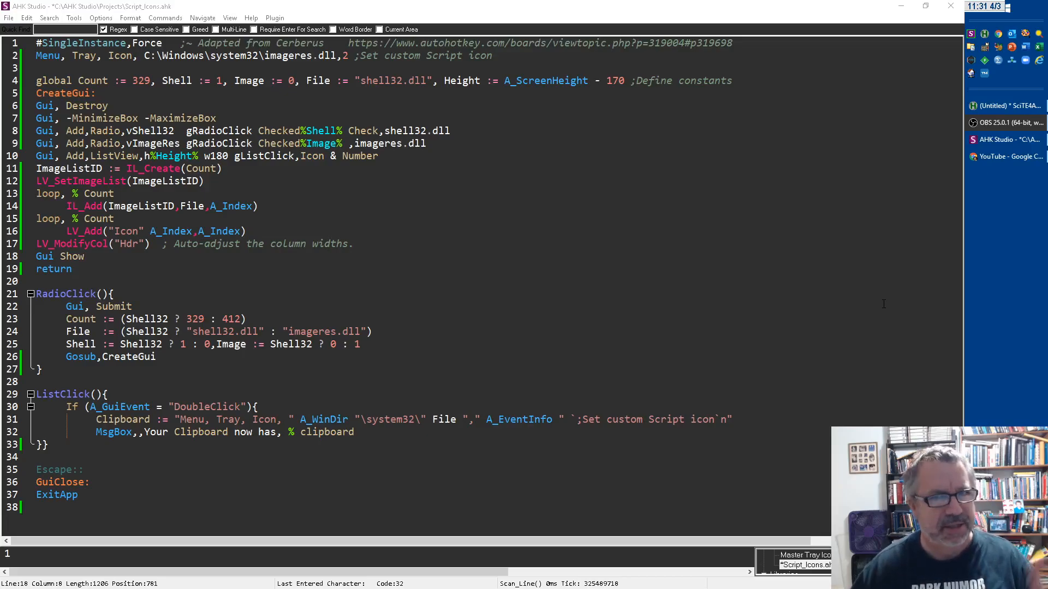
Run the Script_Icons viewer to list the numbered shell32.dll icons
double_click(98, 218)
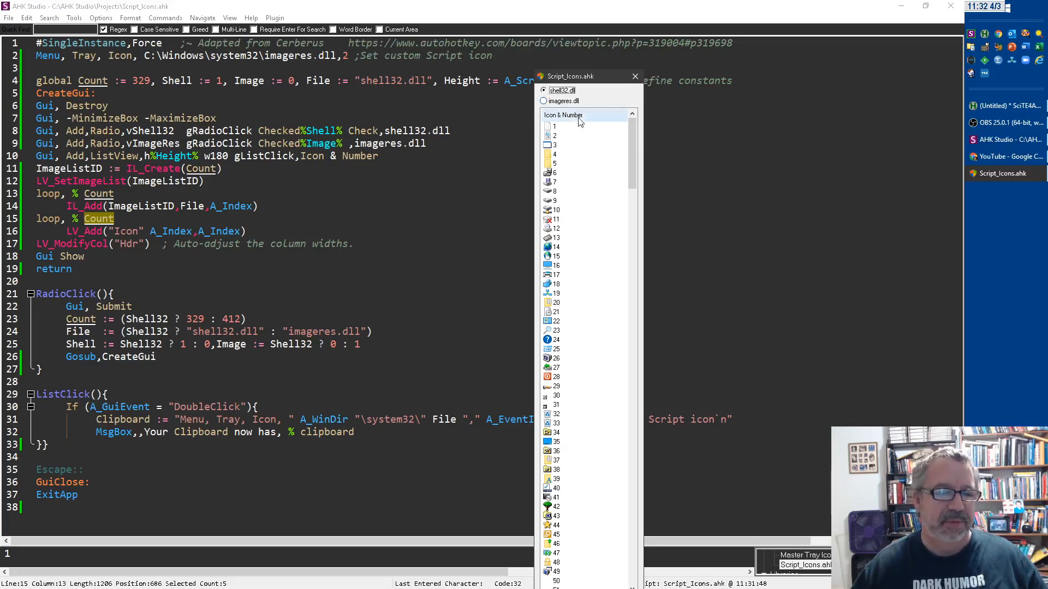
Copy the tray-icon line for shell32.dll icon 6 and dismiss the clipboard message
click(554, 172)
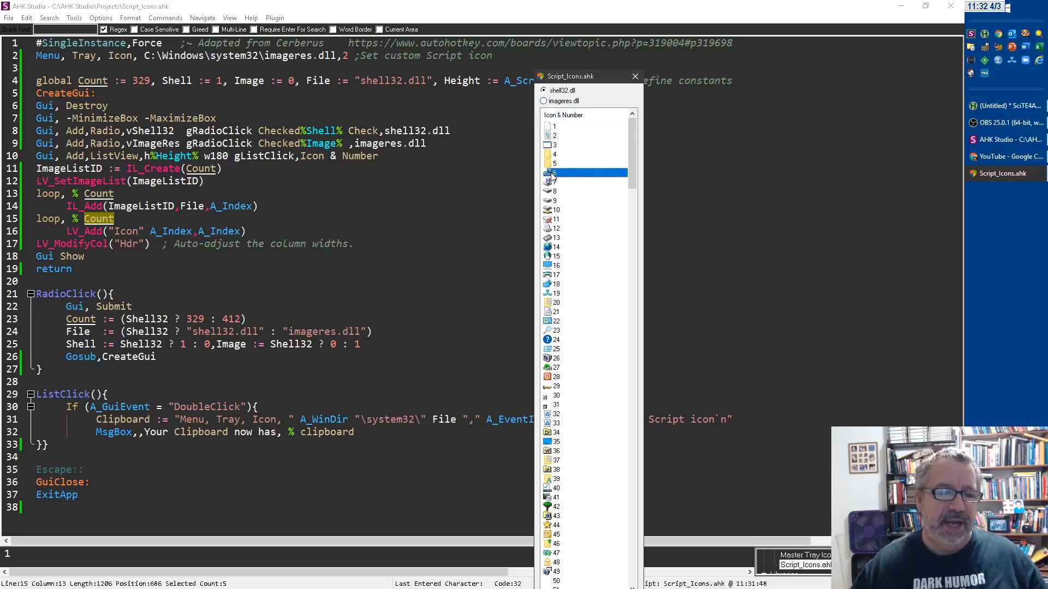
double_click(584, 173)
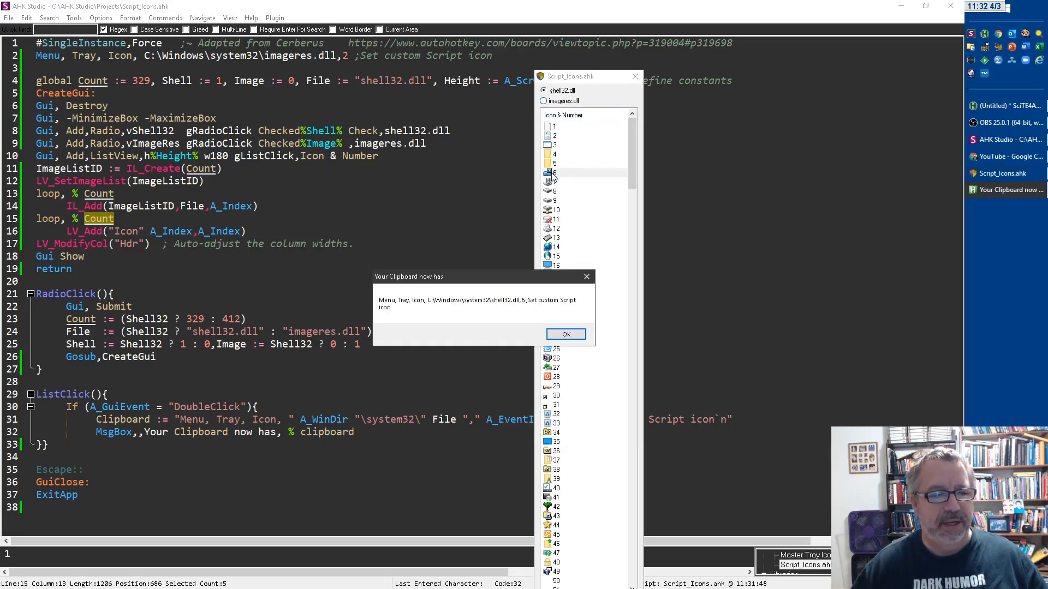
mouse_move(425, 291)
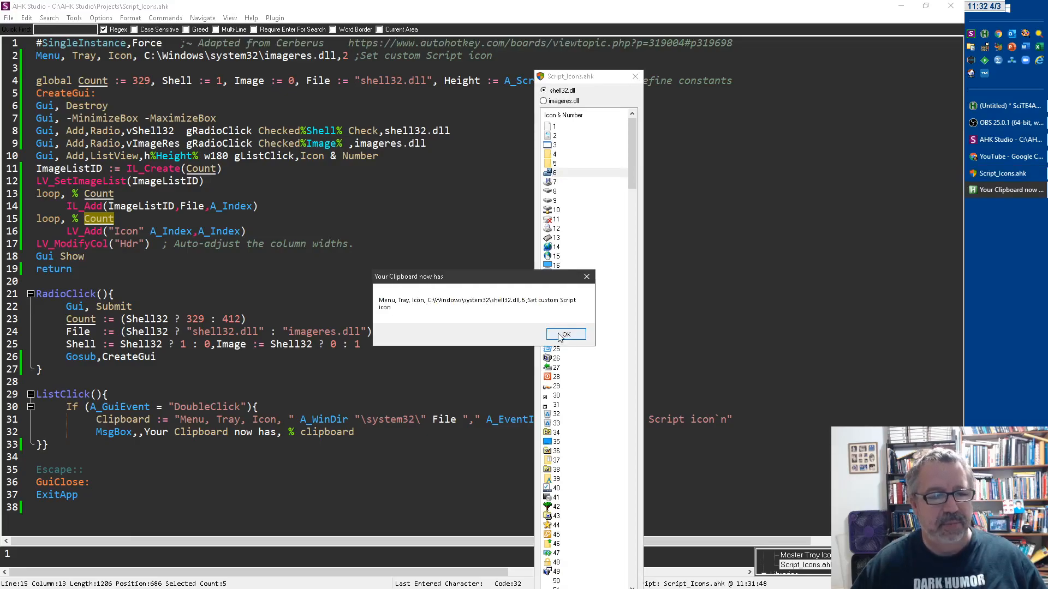
click(564, 334)
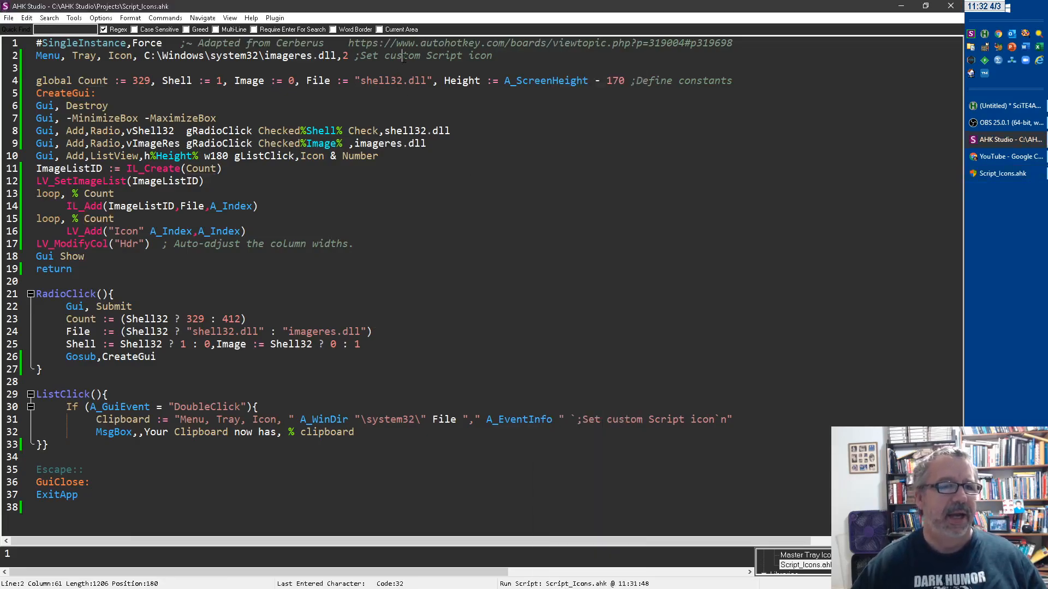
Paste the shell32.dll icon 6 line over line 2 and rerun the script
key(Delete)
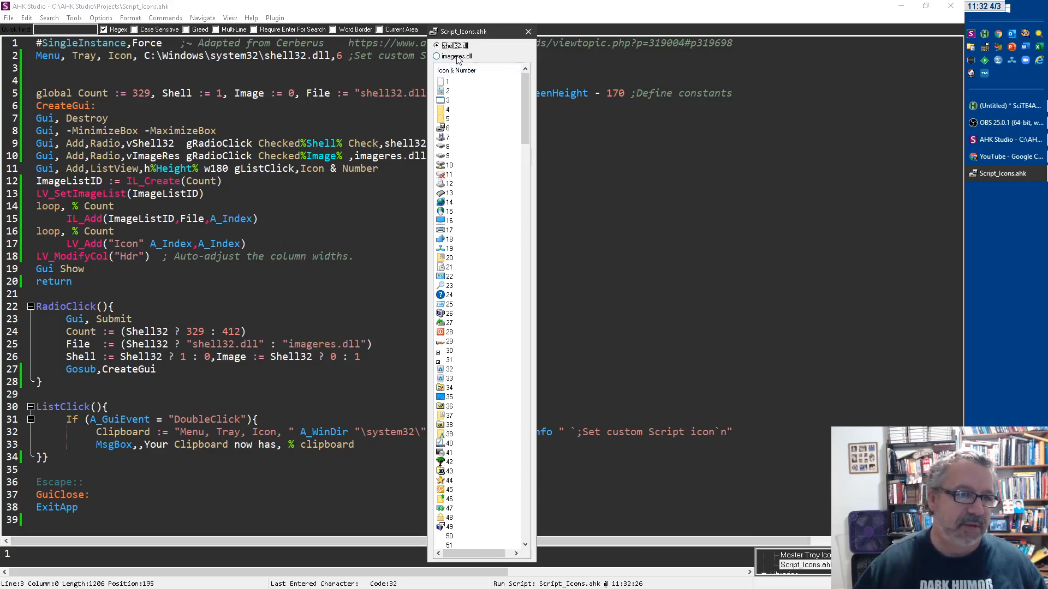
Copy imageres.dll icon 2's tray-icon line, paste it over line 2, and rerun
click(437, 55)
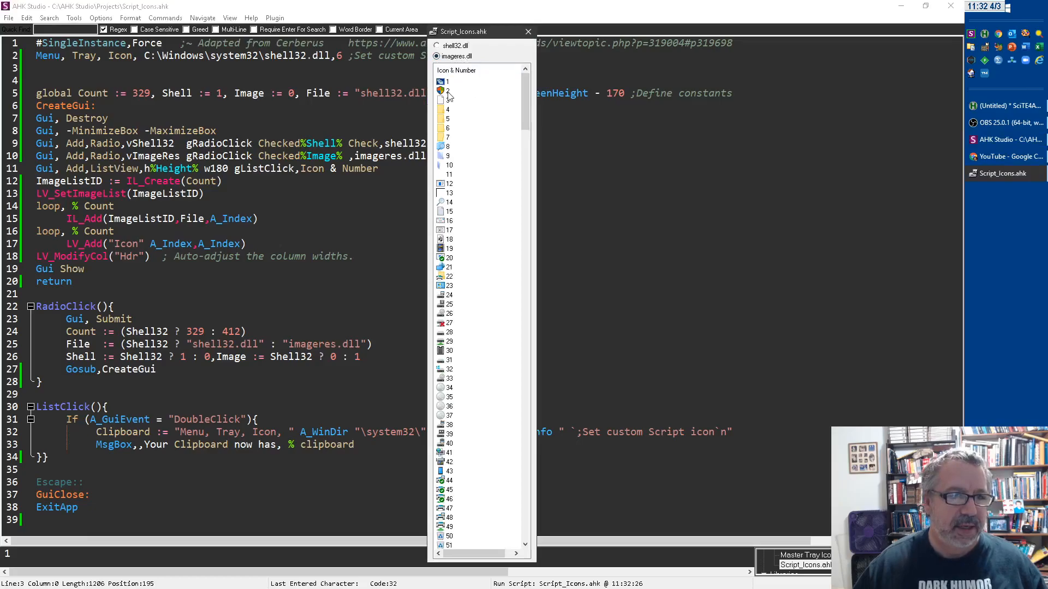
double_click(447, 90)
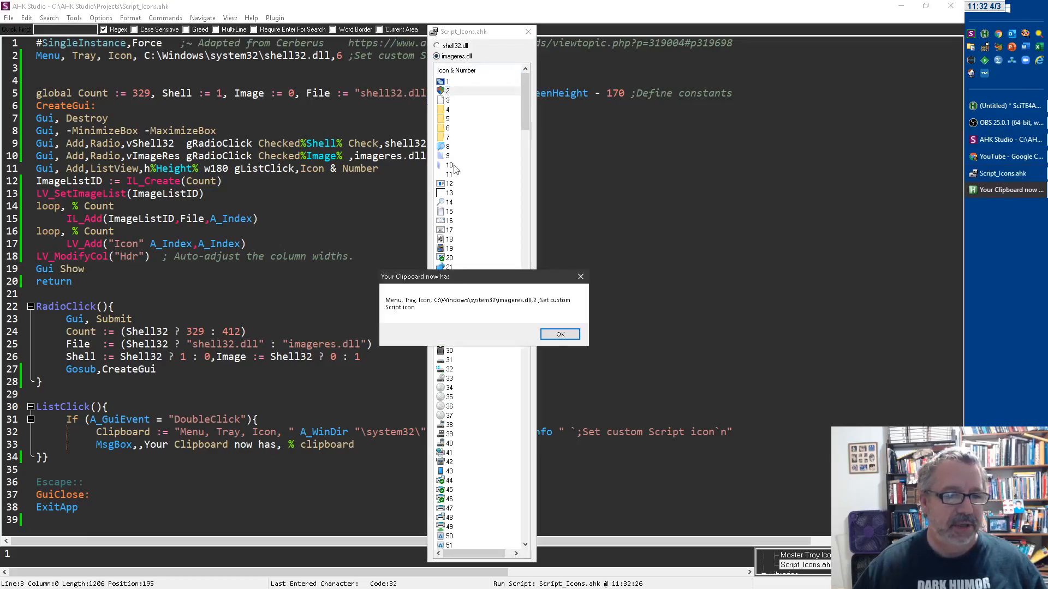
click(560, 334)
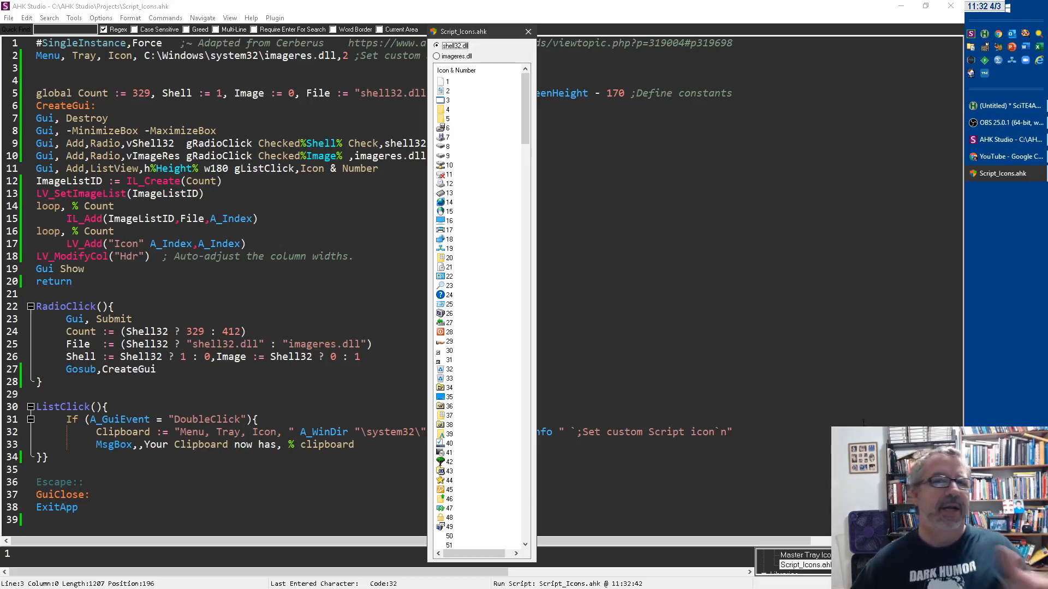
mouse_move(538, 189)
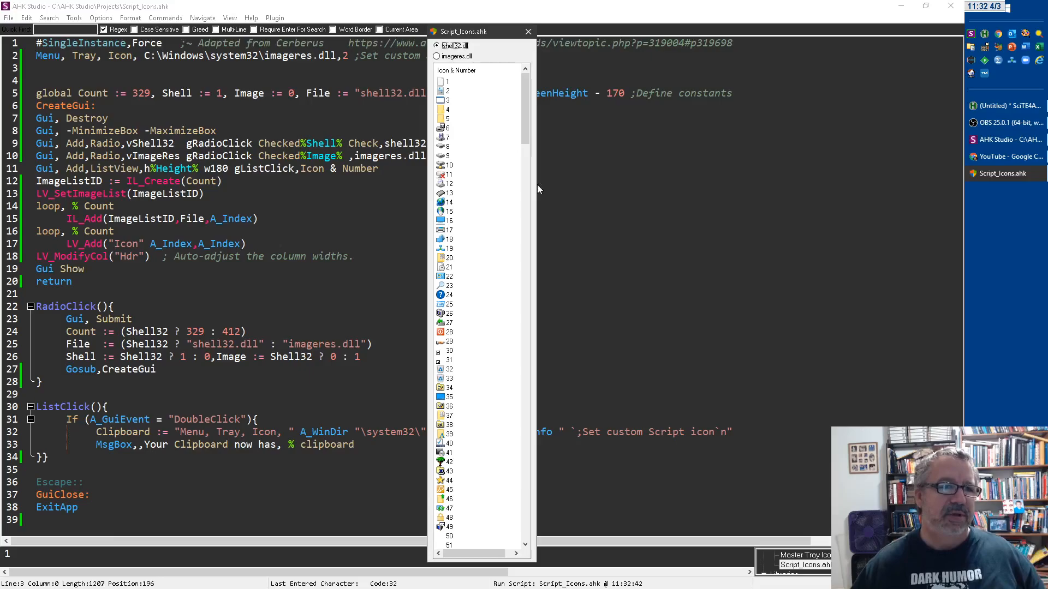
mouse_move(449, 180)
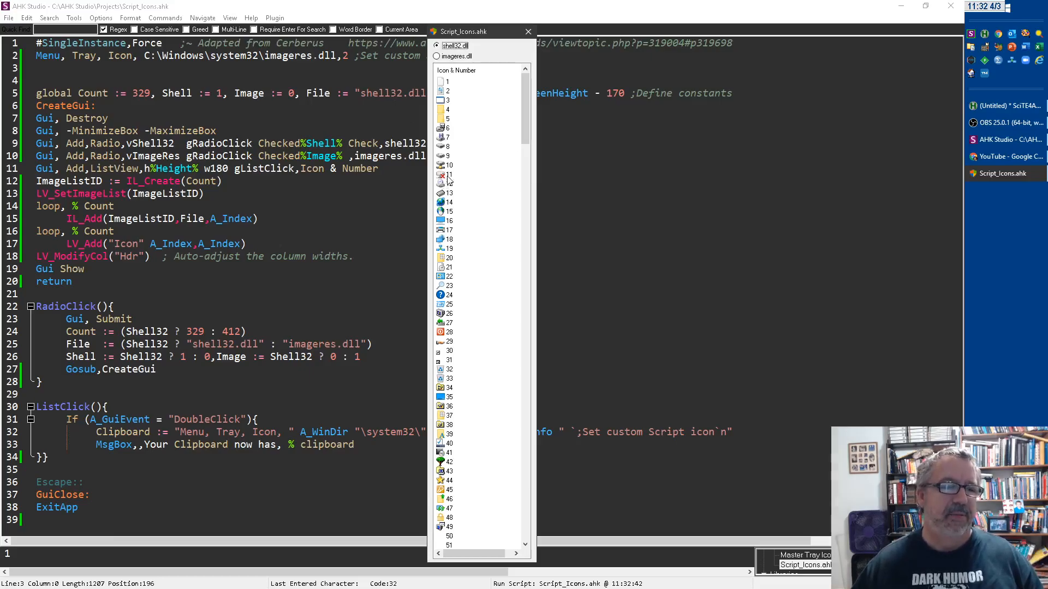
Scroll to shell32.dll icon 236, put its line over line 2, and rerun
scroll(down, 3)
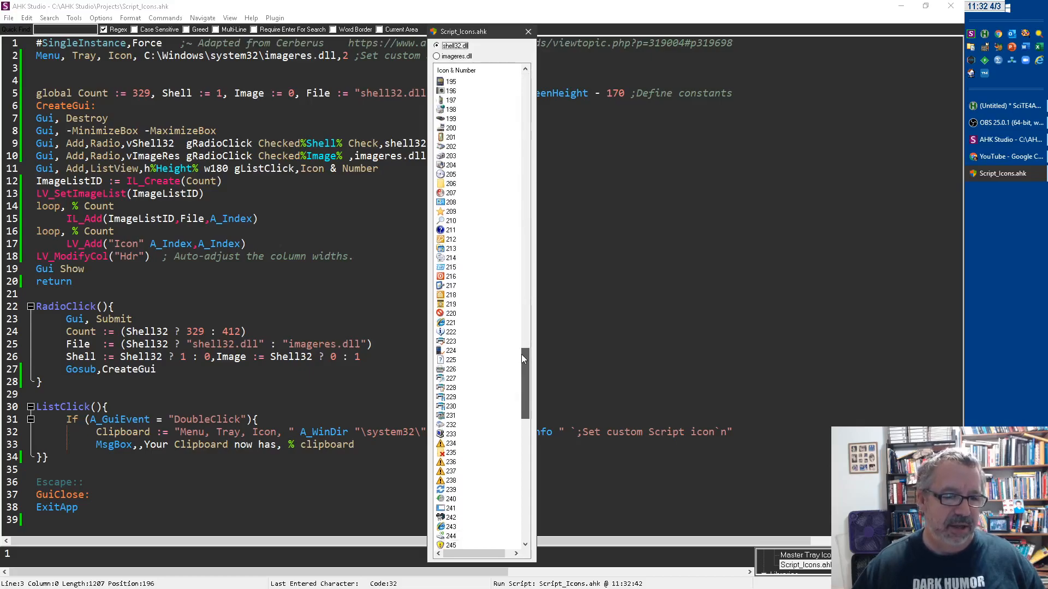
scroll(down, 3)
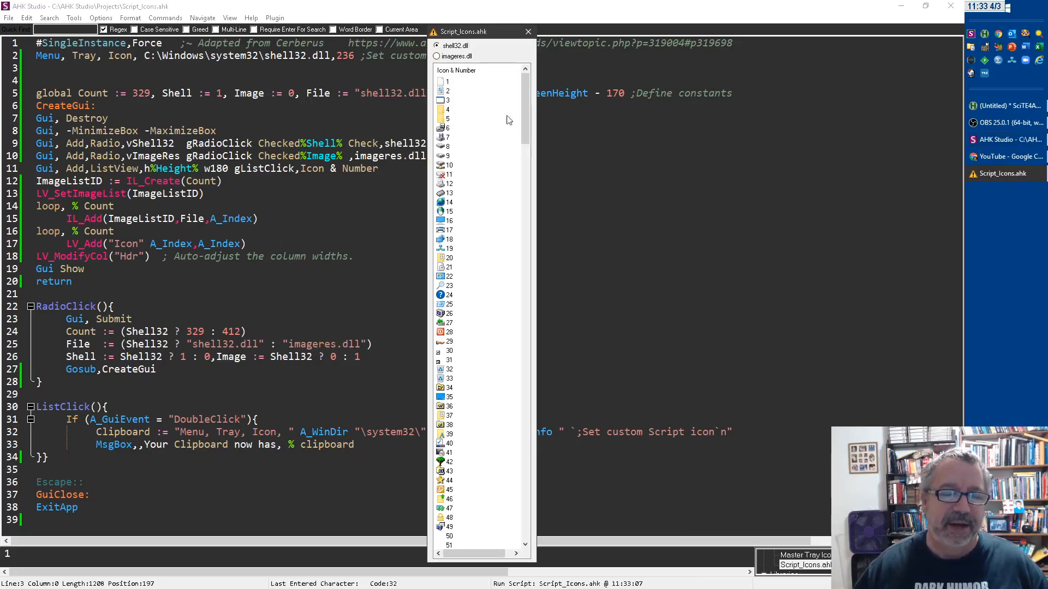
Show the imageres.dll icons and scroll through to the last, icon 412
click(528, 31)
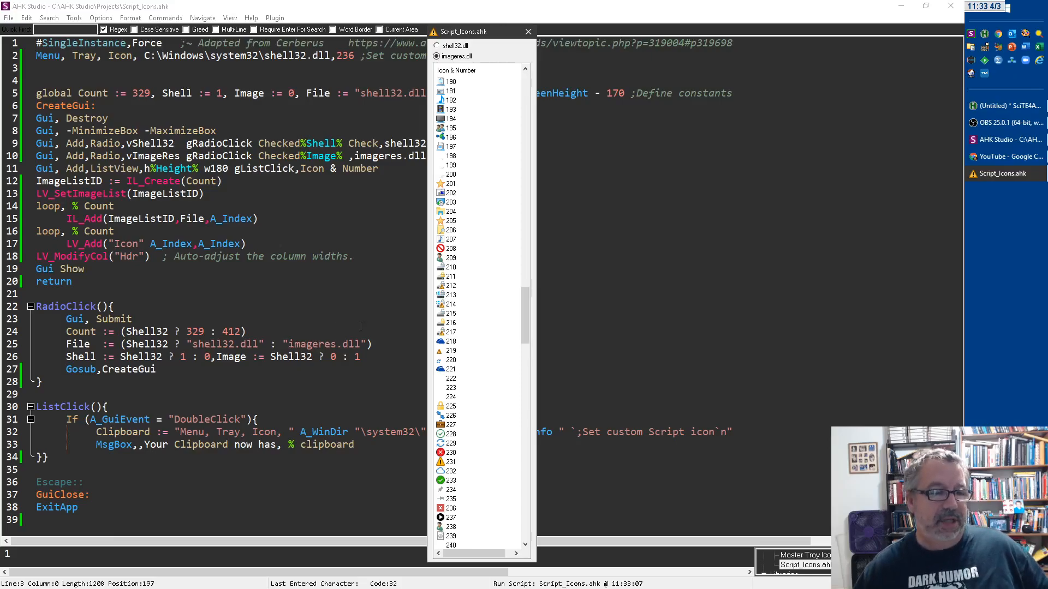
scroll(down, 3)
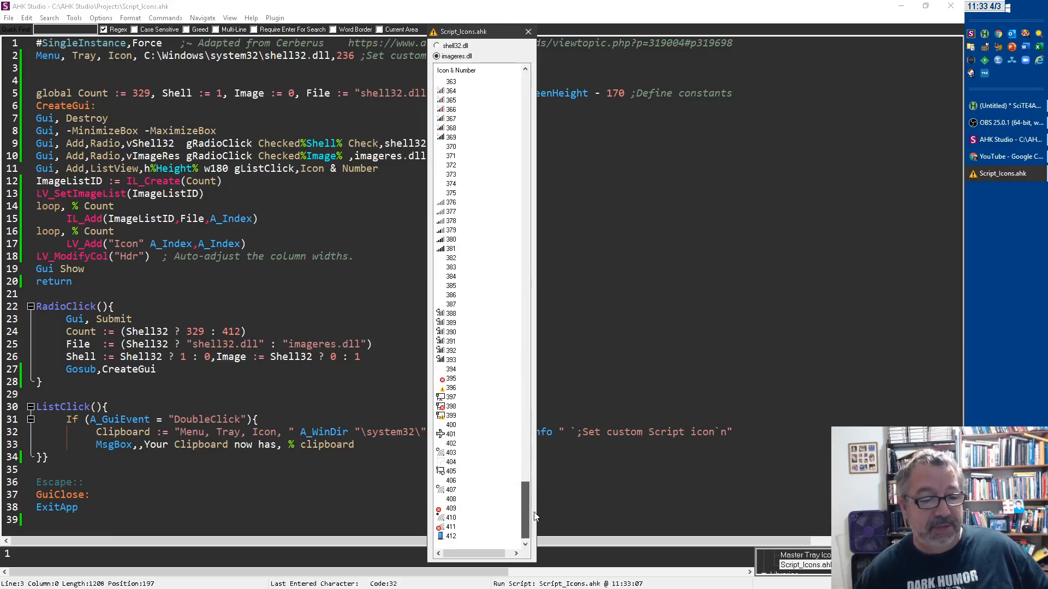